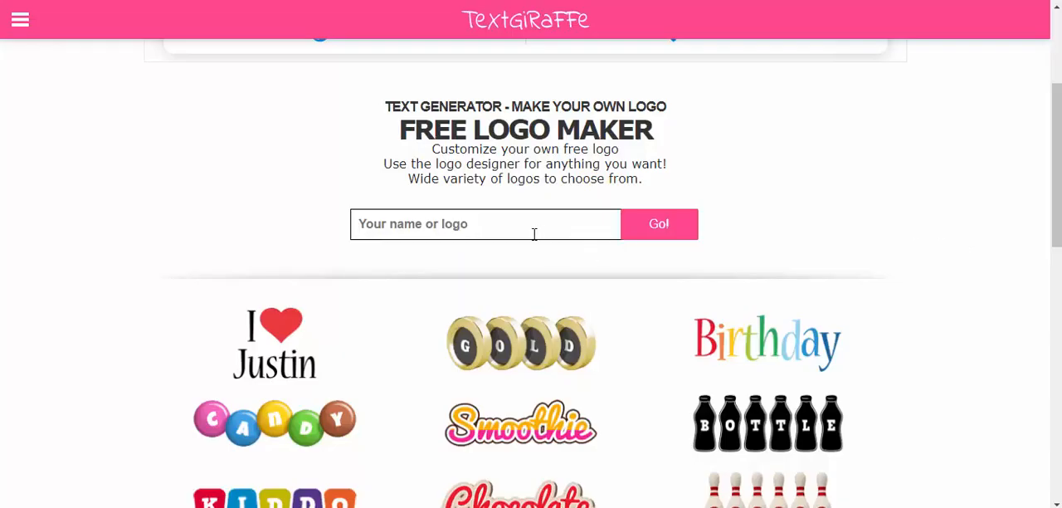
# Enter 'Sydney' in the logo name field from the suggestions.
pyautogui.click(485, 223)
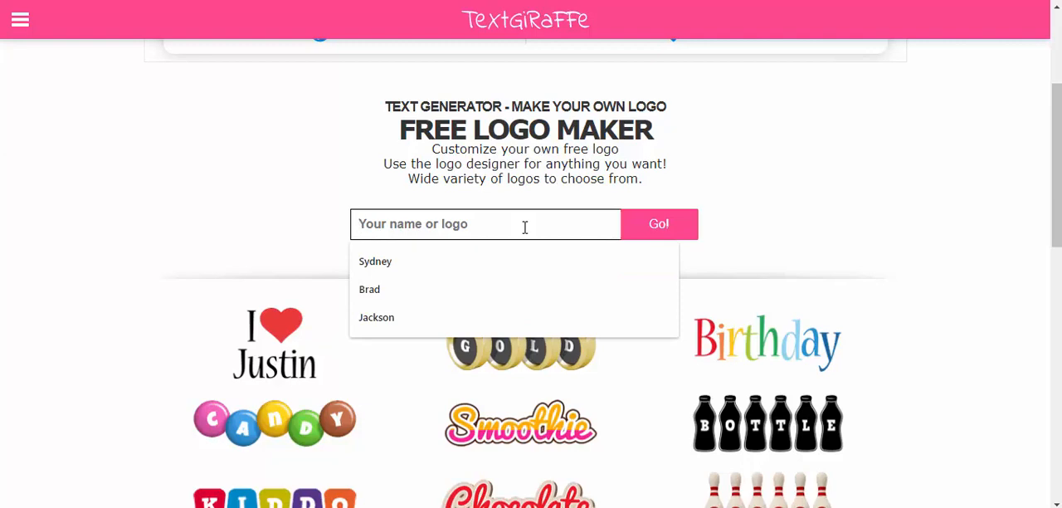
pyautogui.click(375, 260)
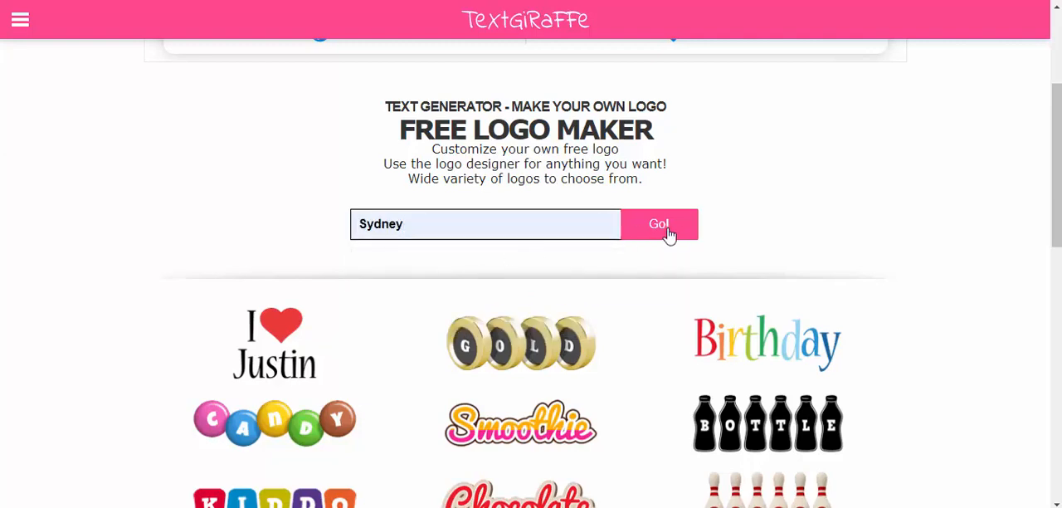
# Generate the Sydney name logos and scroll through the results.
pyautogui.click(659, 224)
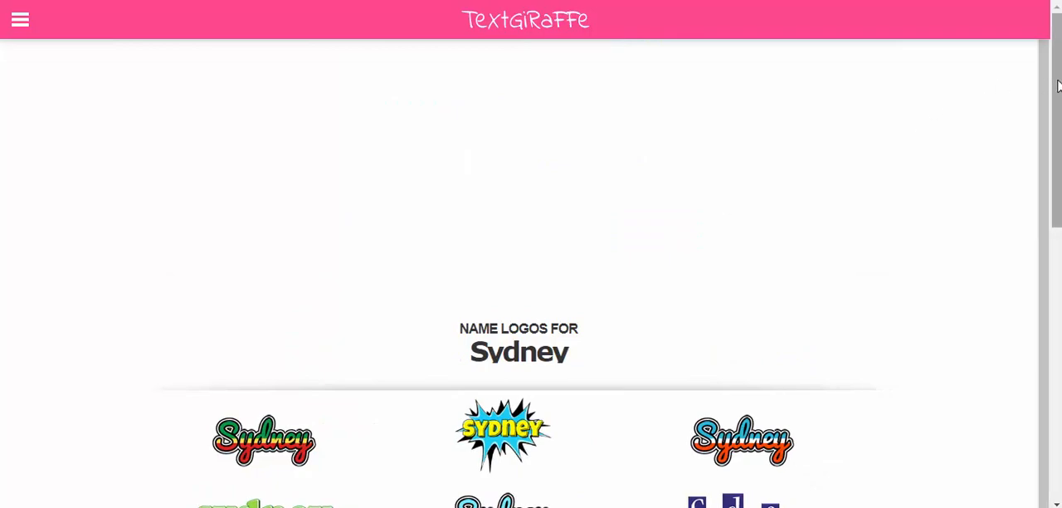
pyautogui.scroll(-3)
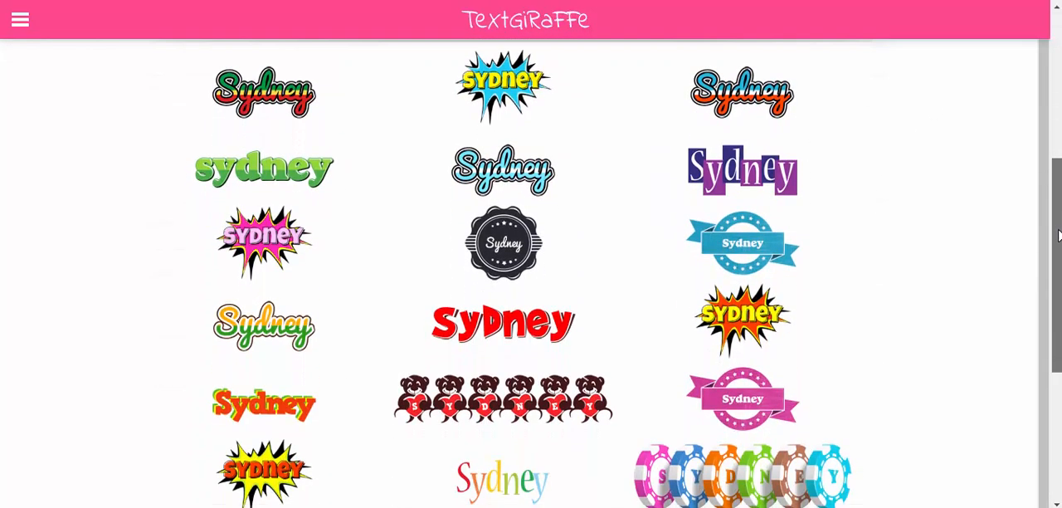
pyautogui.scroll(-3)
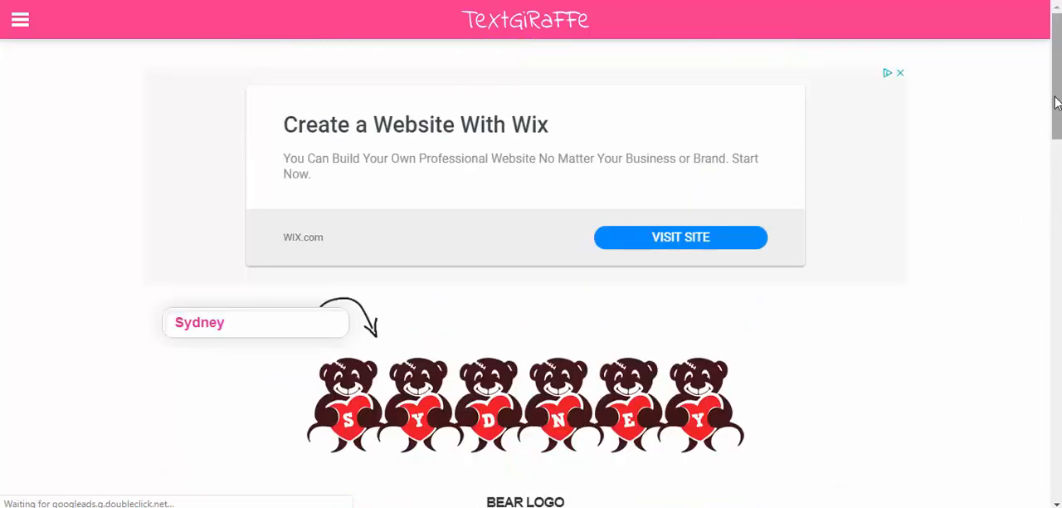
pyautogui.scroll(-3)
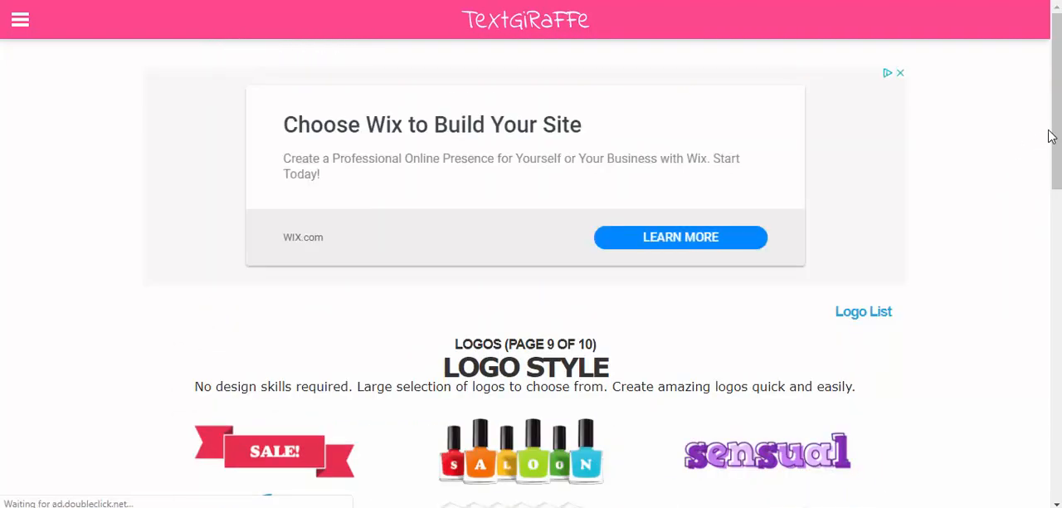
# Scroll through the alphabetical List of Logos, starting from African.
pyautogui.scroll(-3)
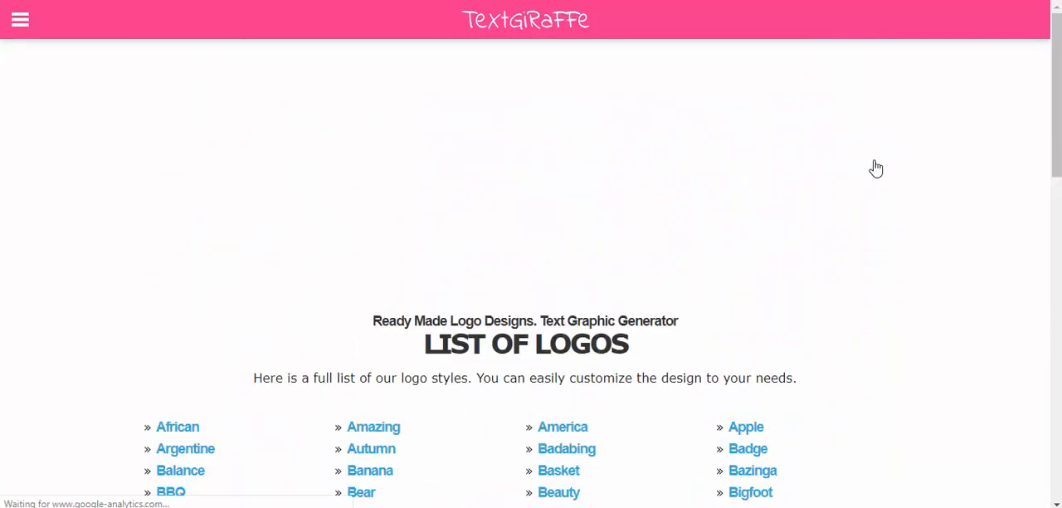
pyautogui.scroll(-3)
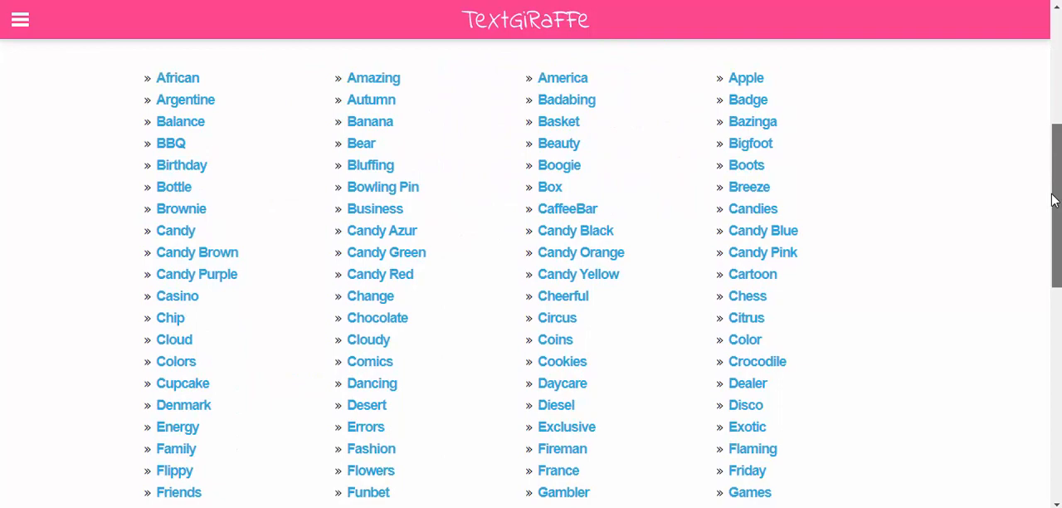
pyautogui.scroll(3)
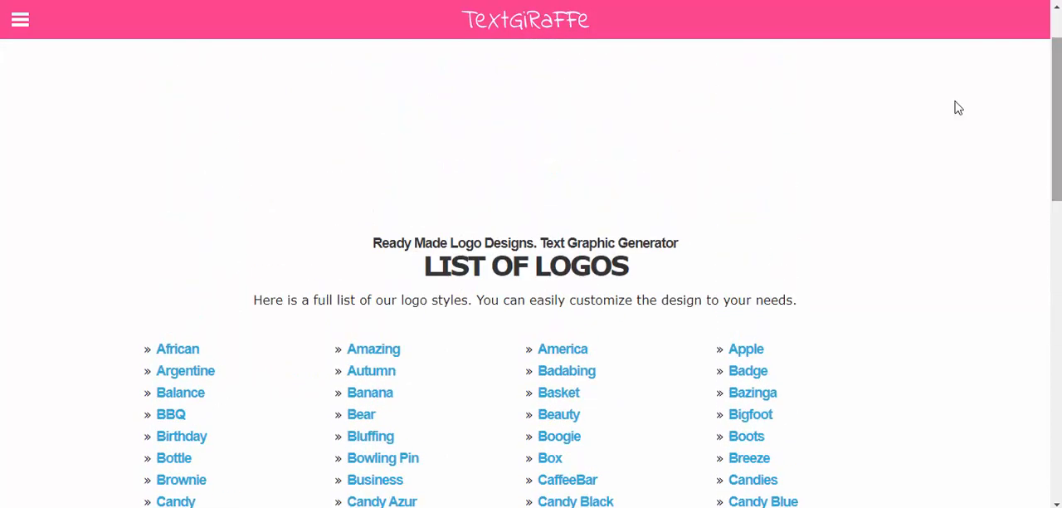
# Open the Chocolate Timeline Style Facebook cover design.
pyautogui.click(20, 19)
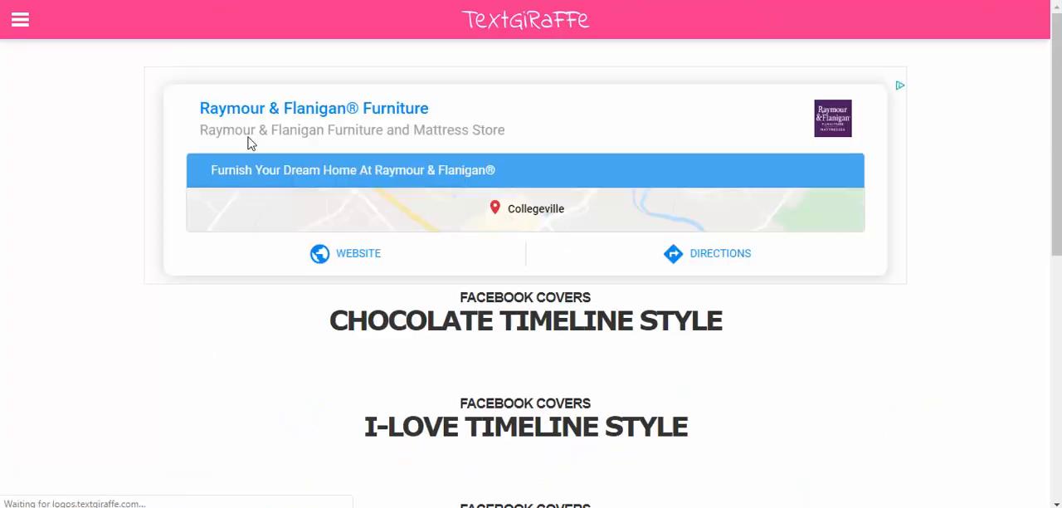
pyautogui.scroll(-3)
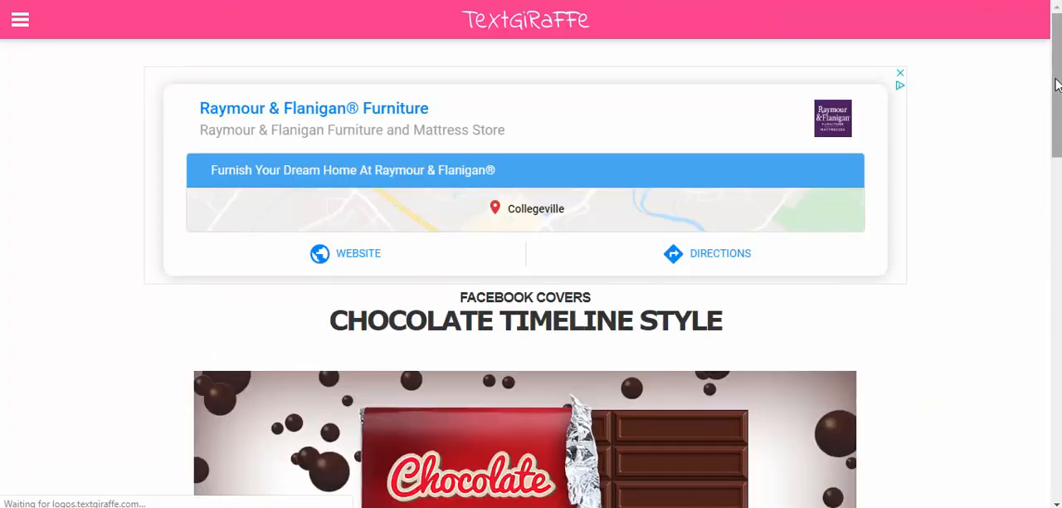
pyautogui.scroll(-3)
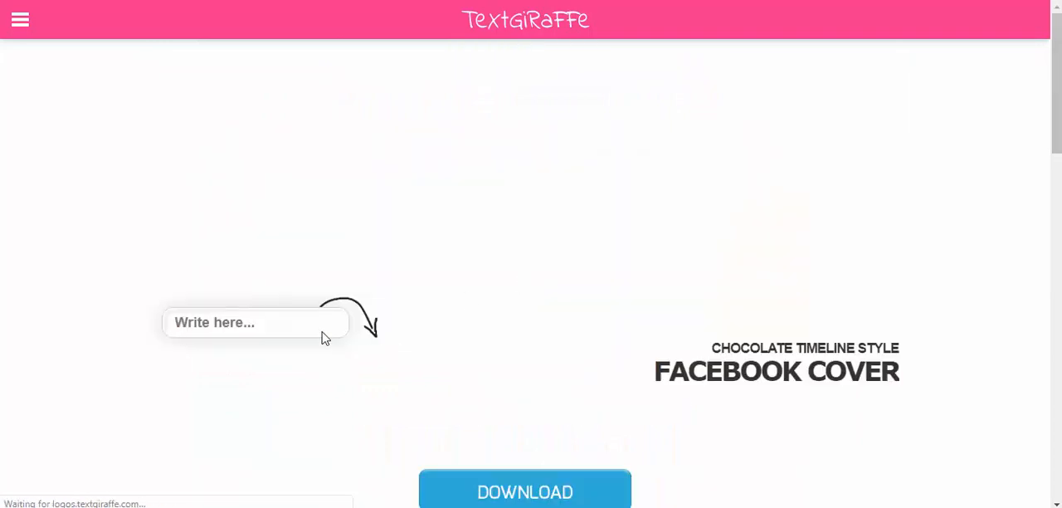
# Enter the name 'Jackson' and scroll down to the chocolate cover preview.
pyautogui.write('Jackson')
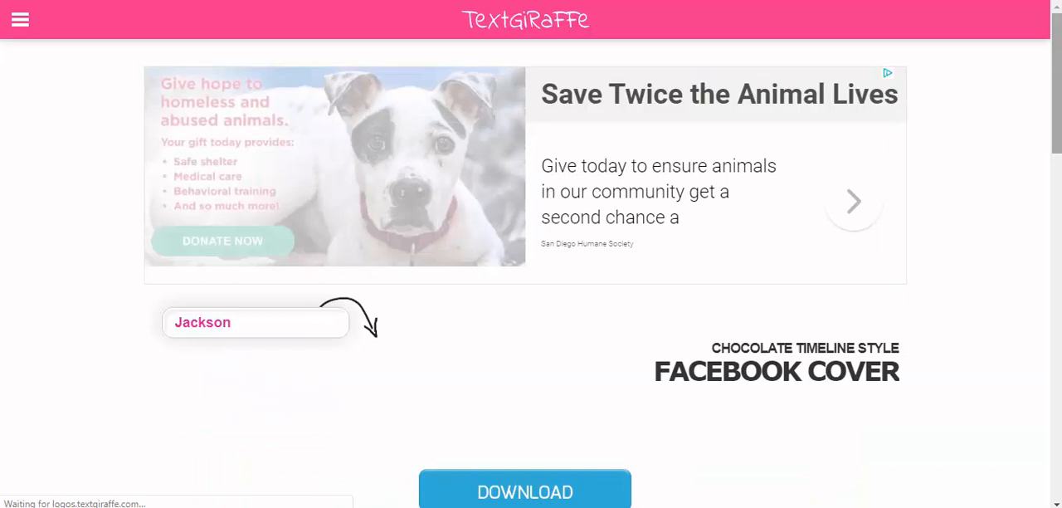
pyautogui.scroll(-3)
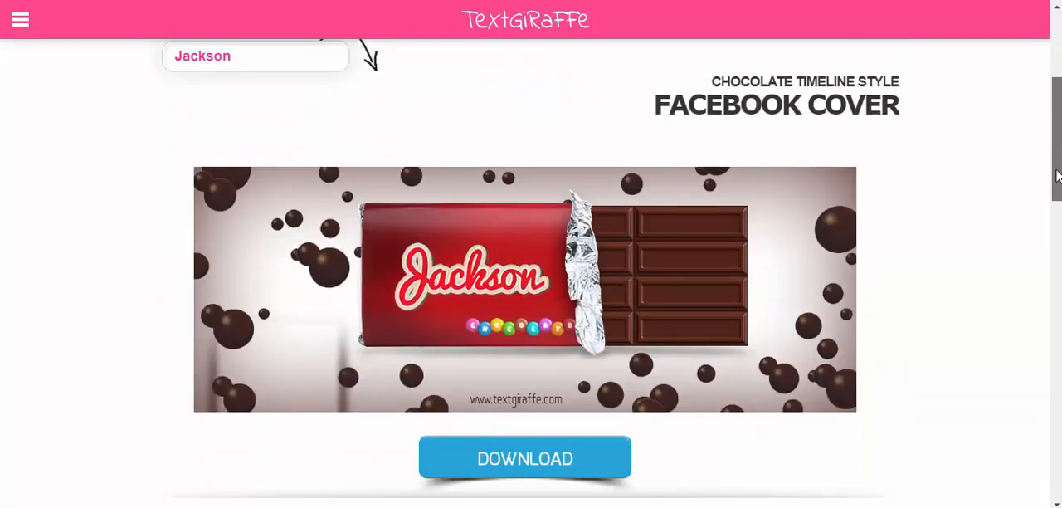
pyautogui.scroll(-3)
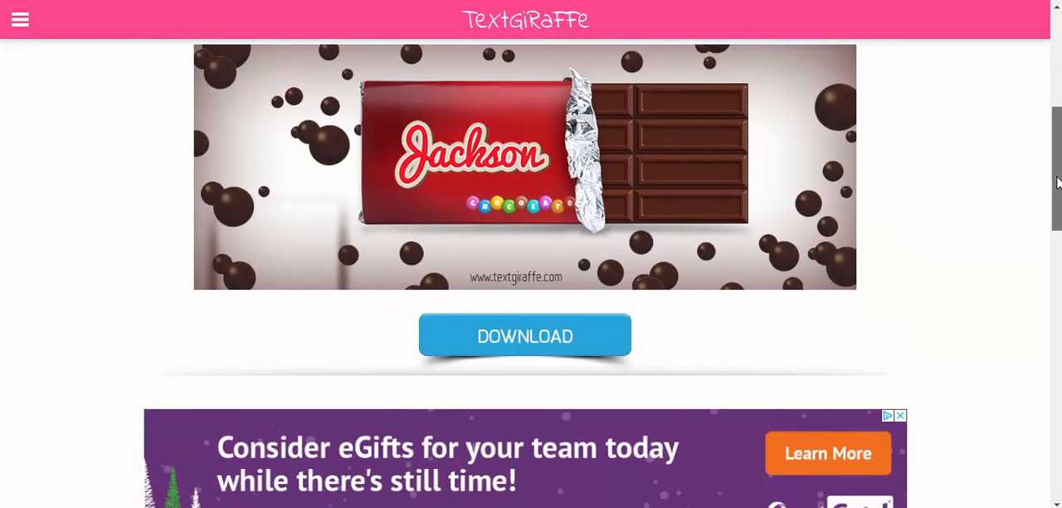
pyautogui.scroll(-3)
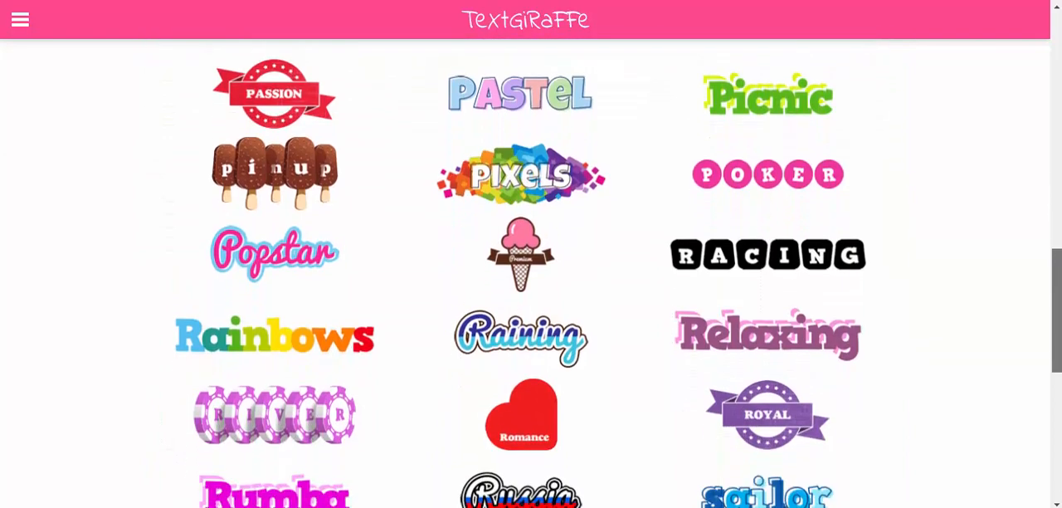
pyautogui.moveTo(546, 173)
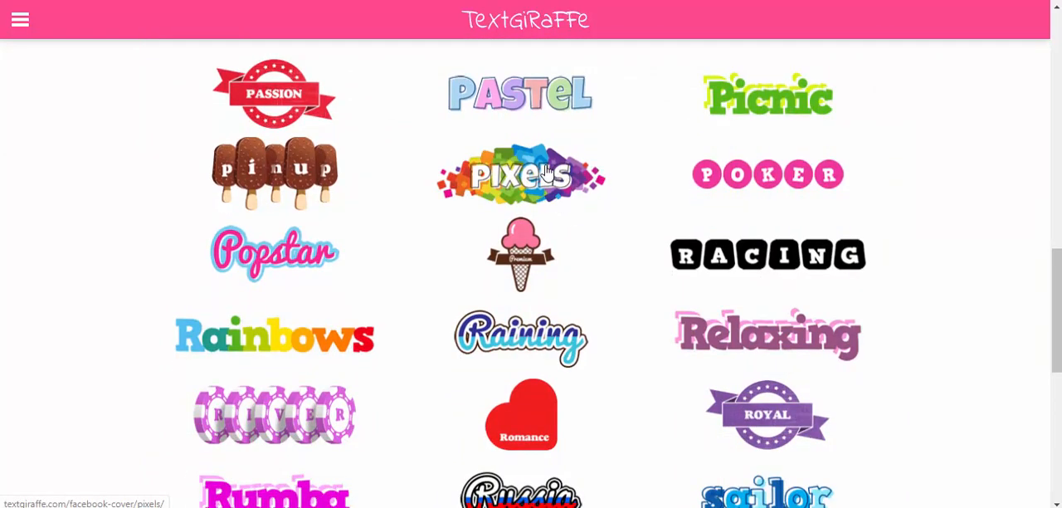
# Make a Pixels cover reading 'Brad' and scroll to its DOWNLOAD preview.
pyautogui.click(521, 174)
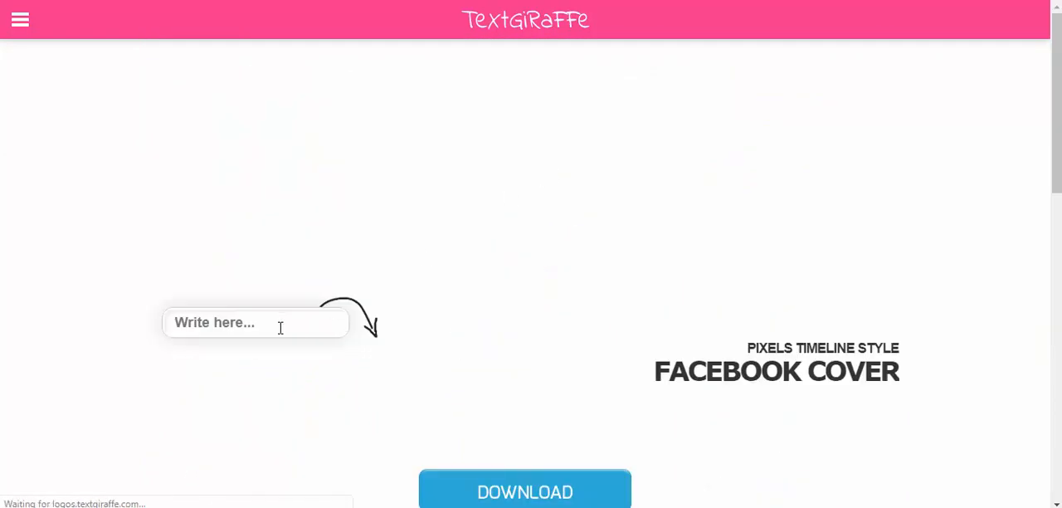
pyautogui.write('Brad')
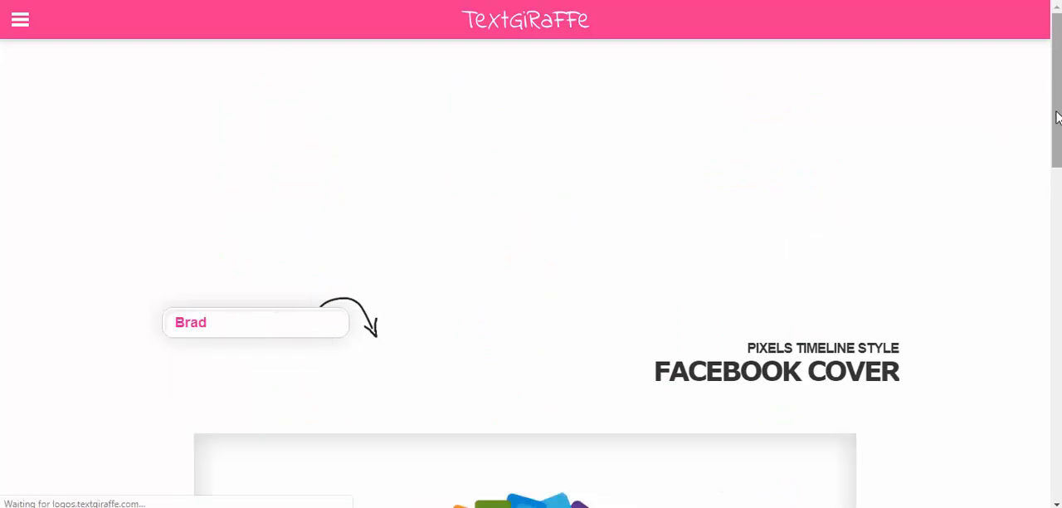
pyautogui.scroll(-3)
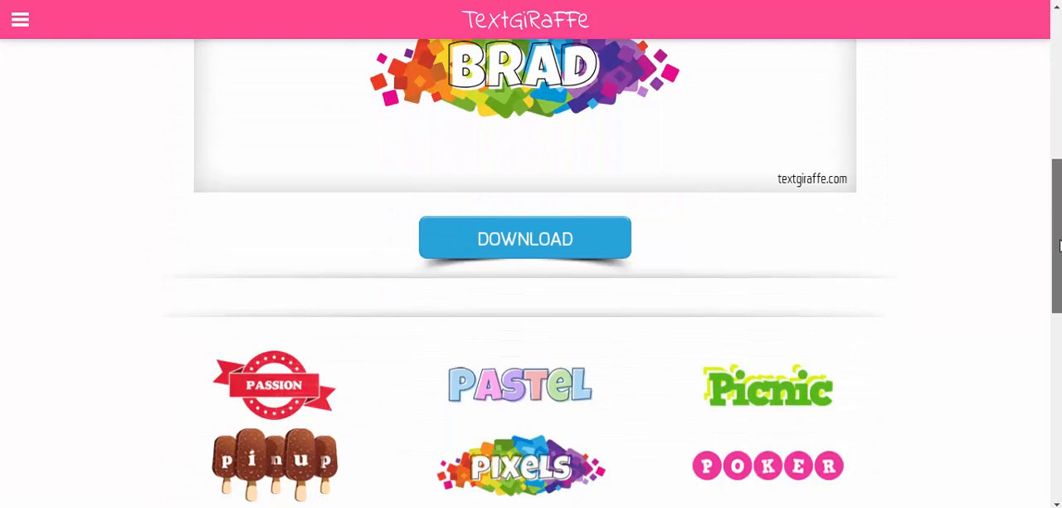
pyautogui.scroll(-3)
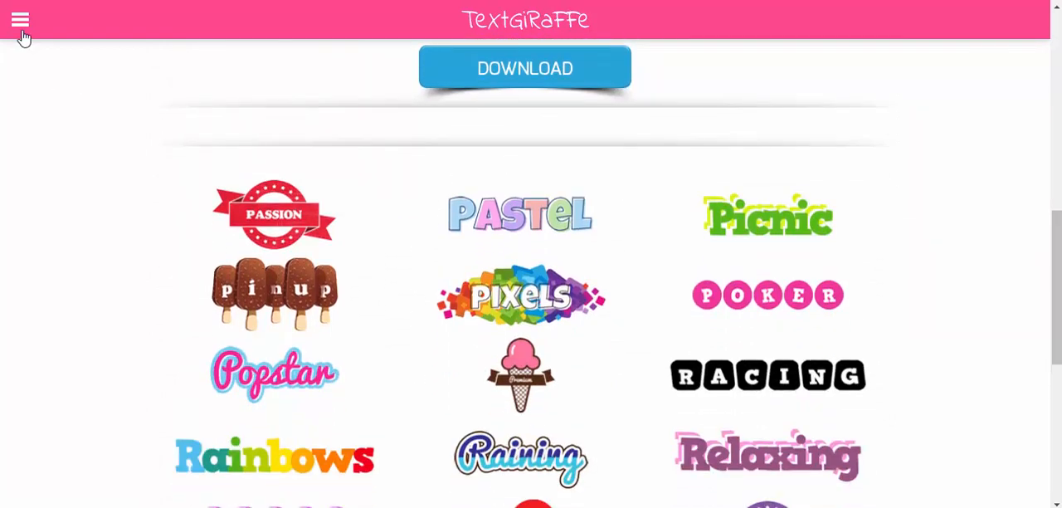
# Open the side menu listing Logos, Names, Covers and Facebook.
pyautogui.click(21, 19)
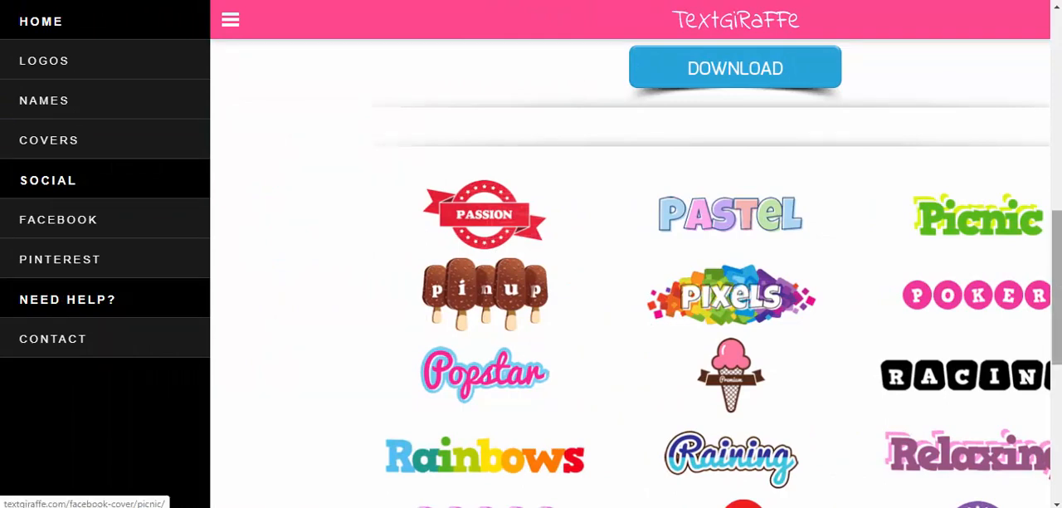
pyautogui.moveTo(1001, 140)
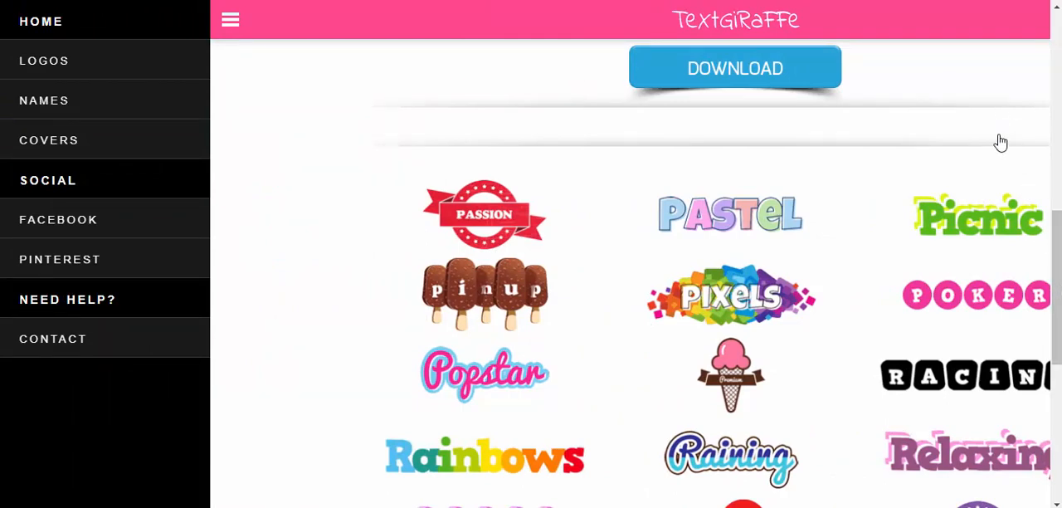